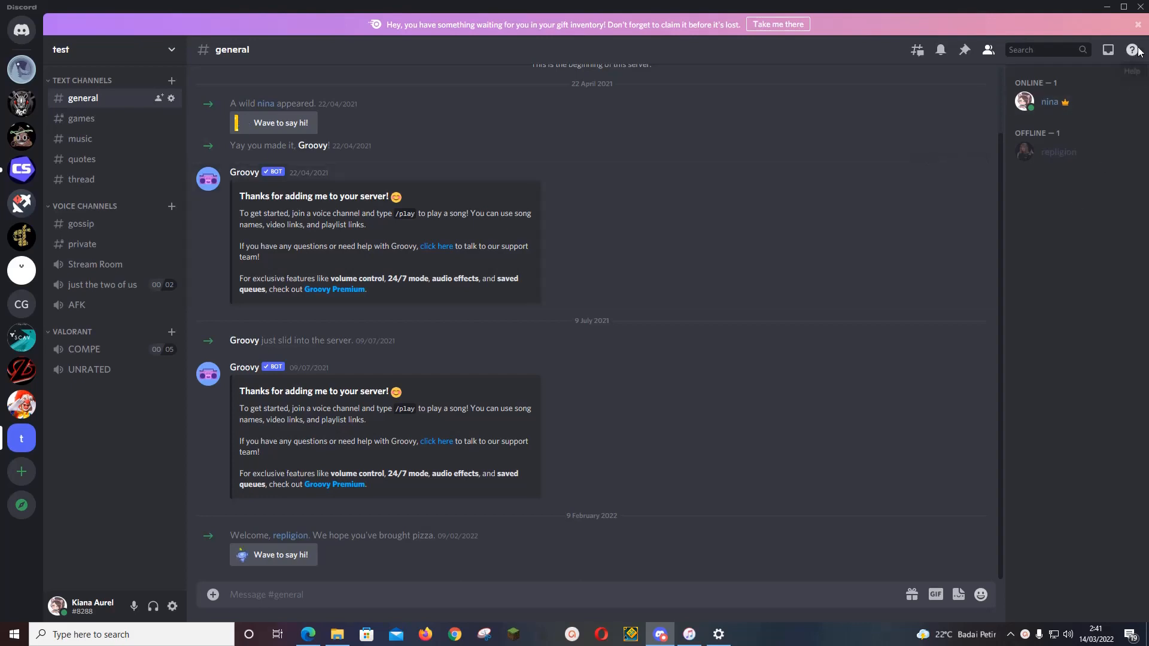
# Step: Close the gift inventory reminder banner above the test server
pyautogui.click(1135, 24)
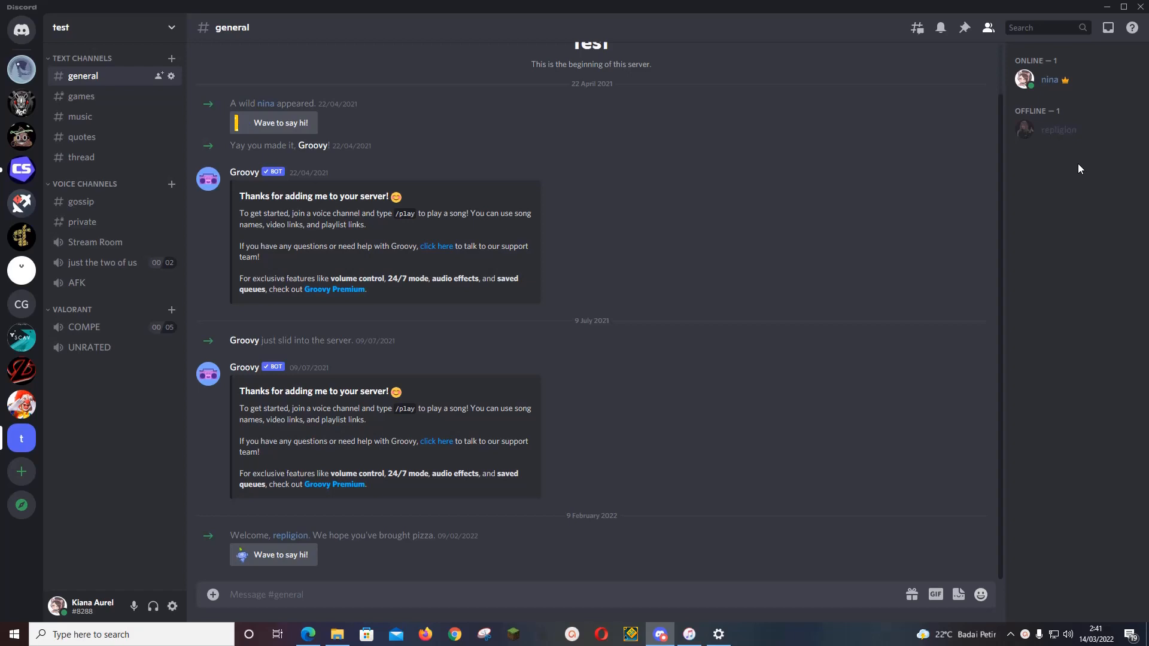
pyautogui.moveTo(1094, 189)
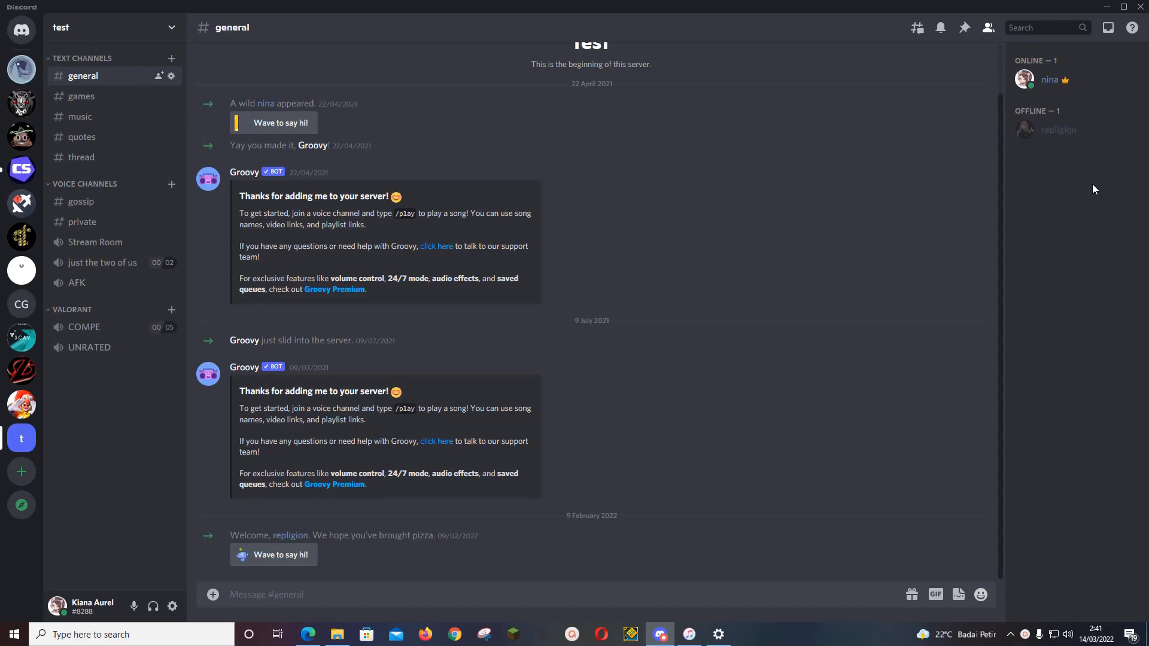
pyautogui.moveTo(108, 258)
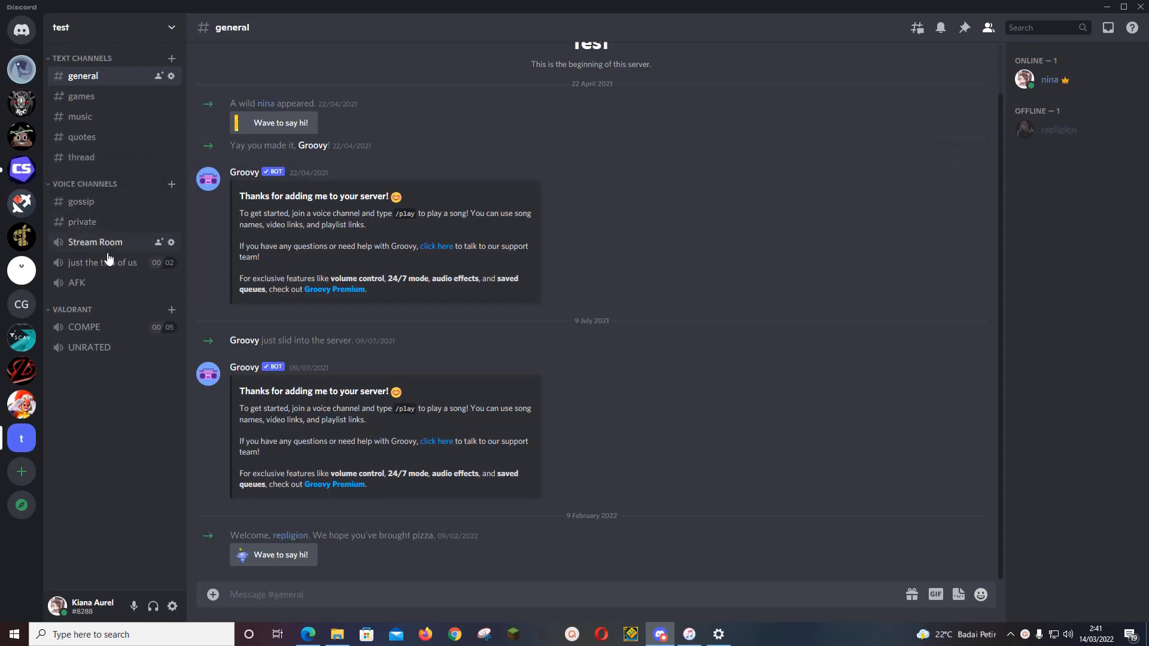
pyautogui.moveTo(20, 169)
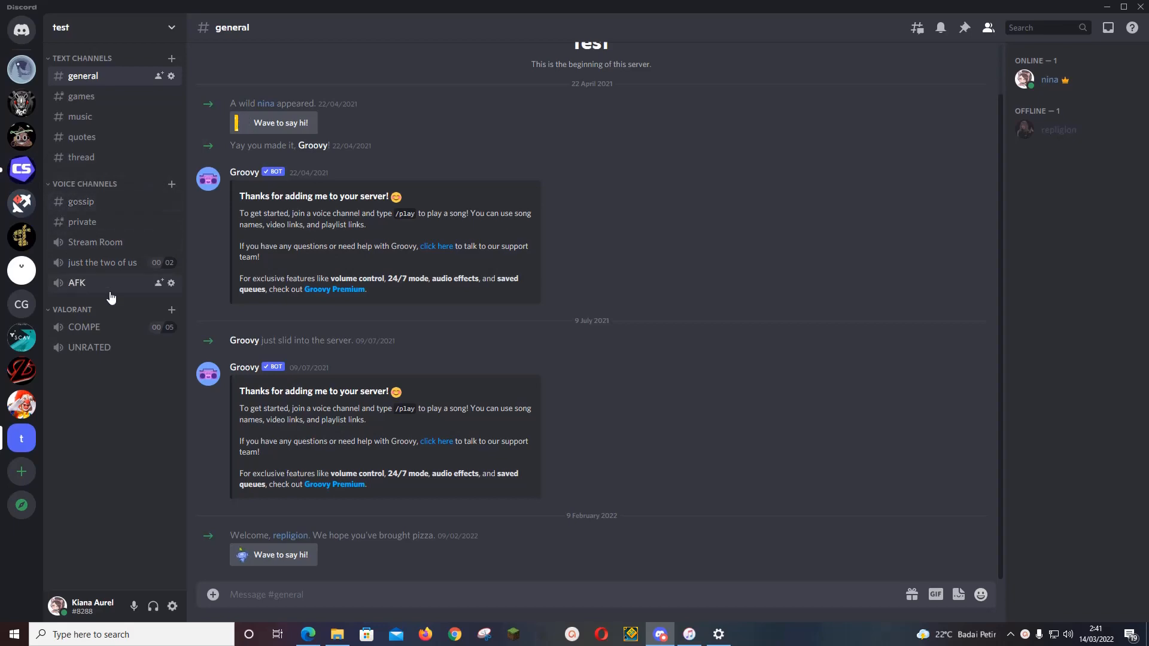
pyautogui.moveTo(172, 285)
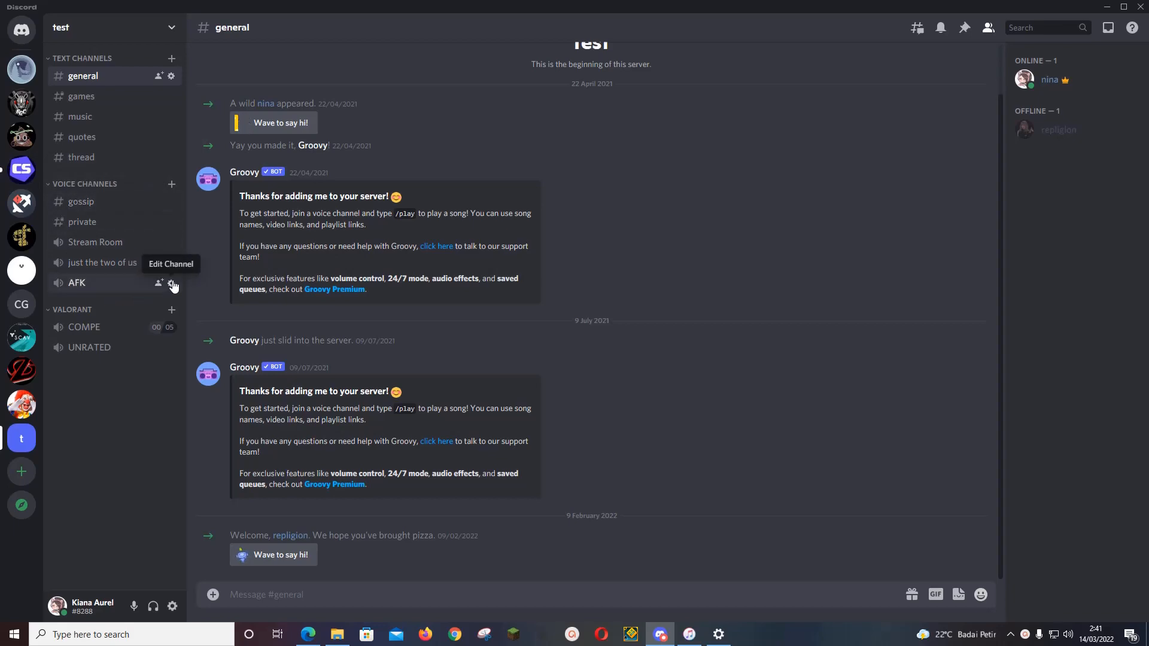
pyautogui.click(171, 282)
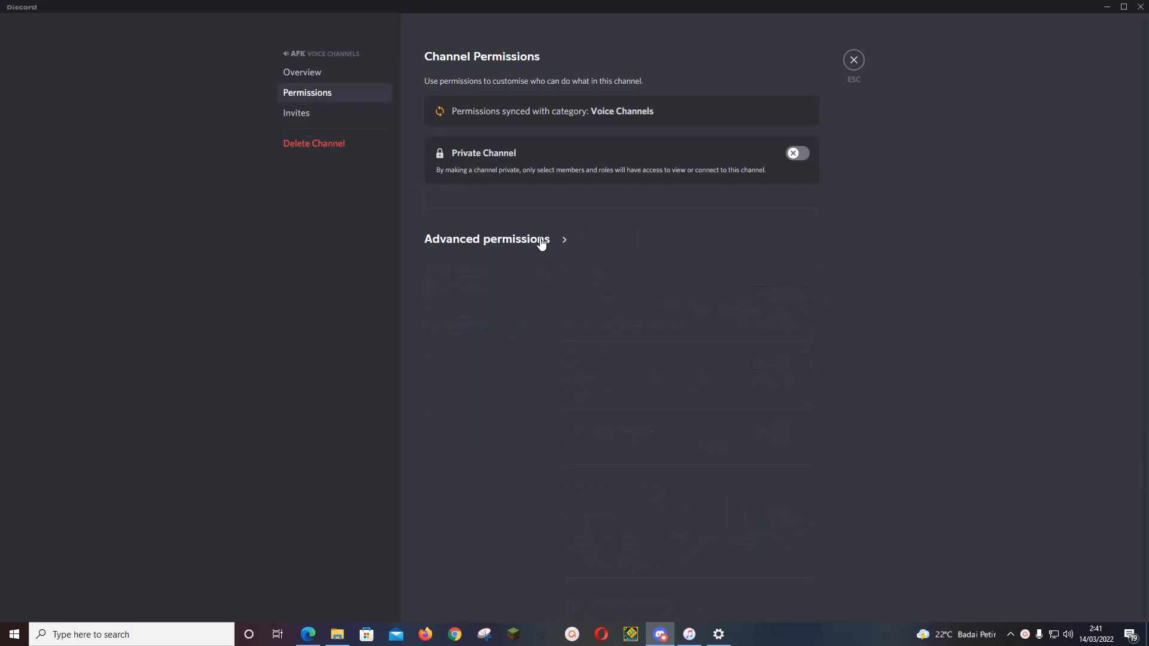
pyautogui.click(487, 239)
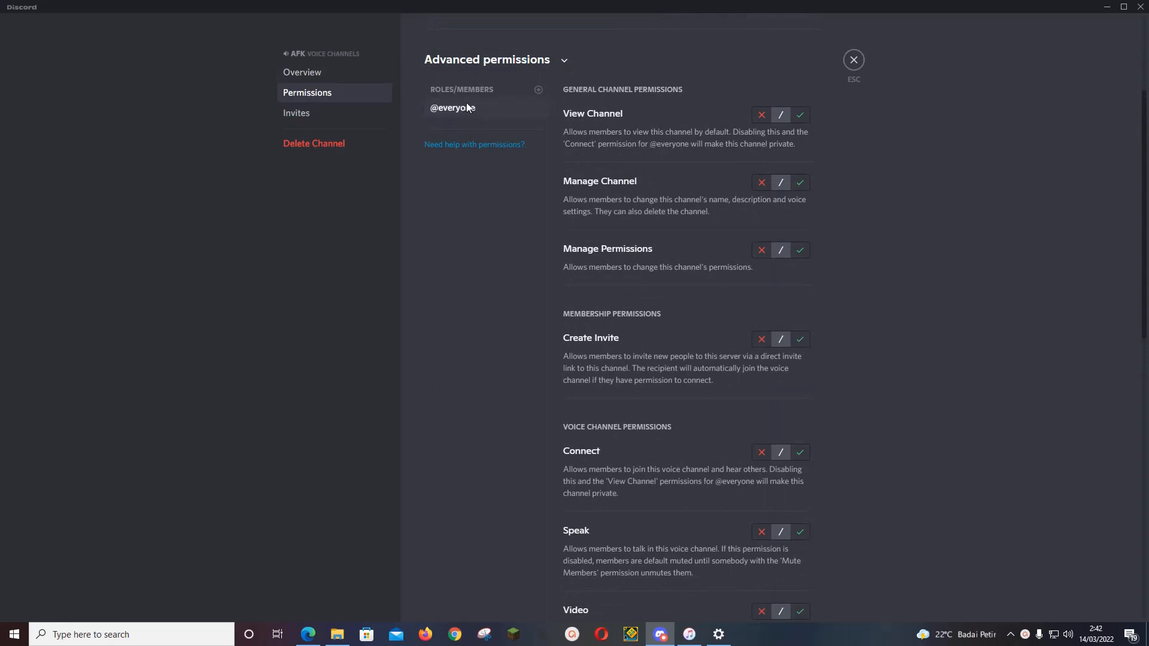
pyautogui.moveTo(505, 92)
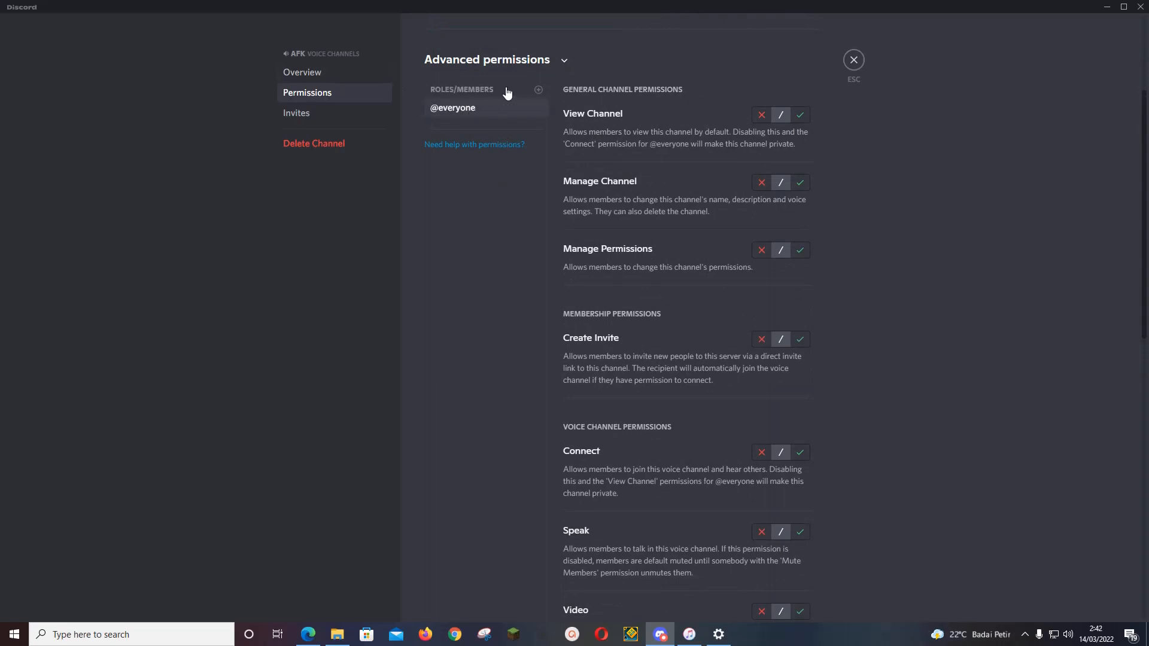
pyautogui.moveTo(658, 425)
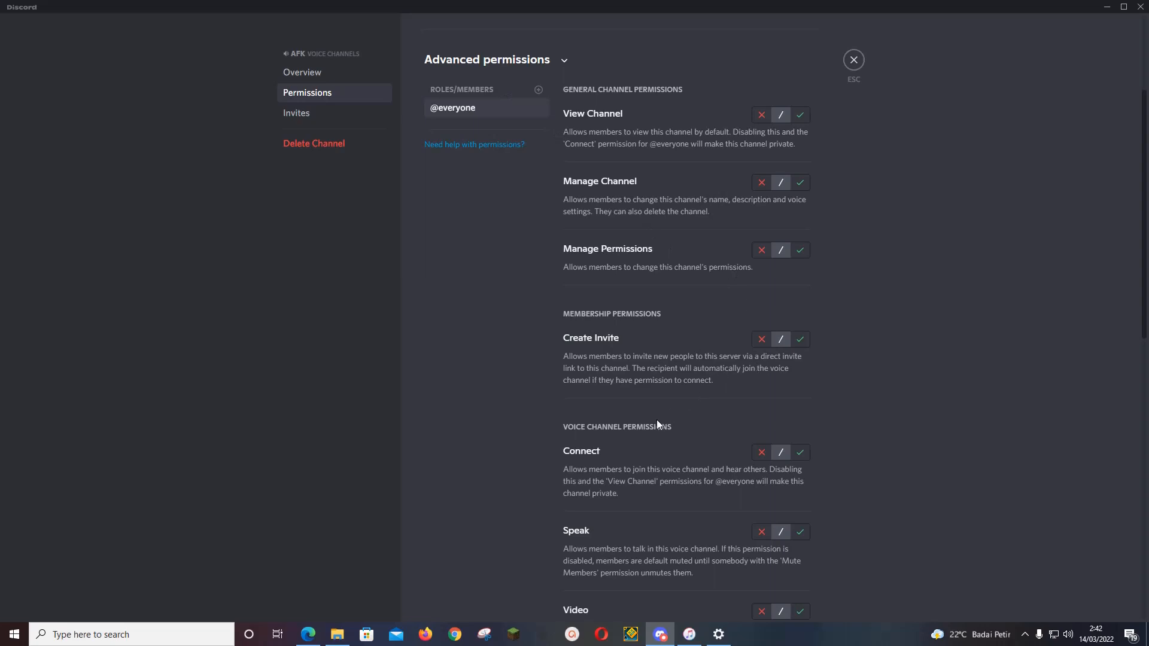
pyautogui.scroll(-3)
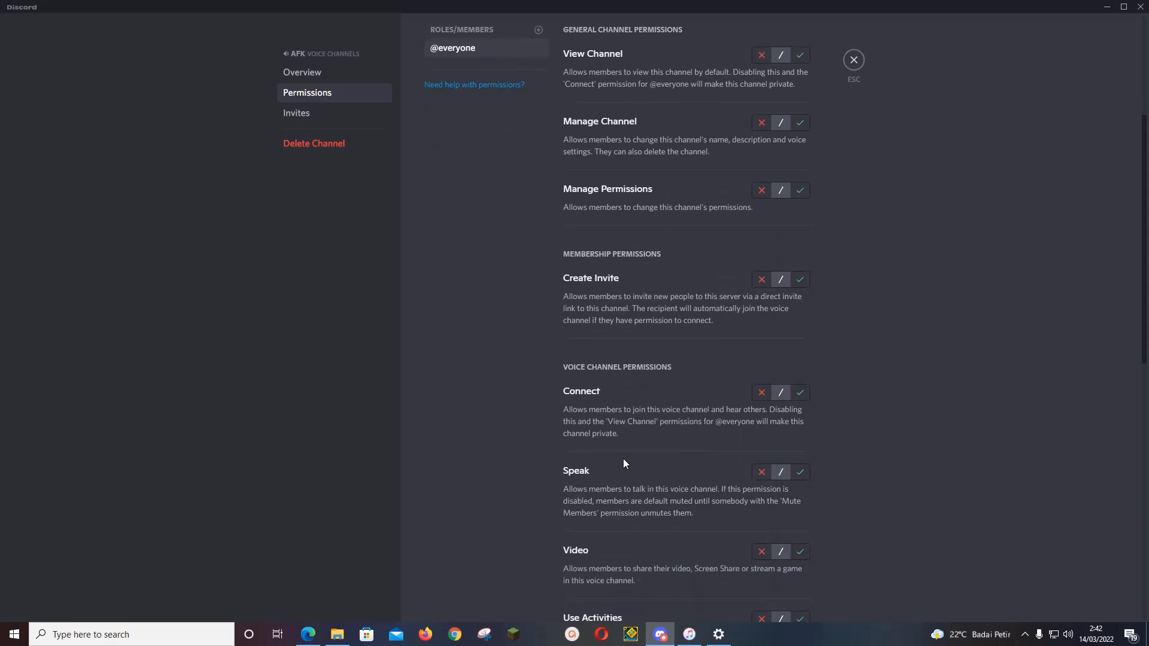
pyautogui.click(761, 472)
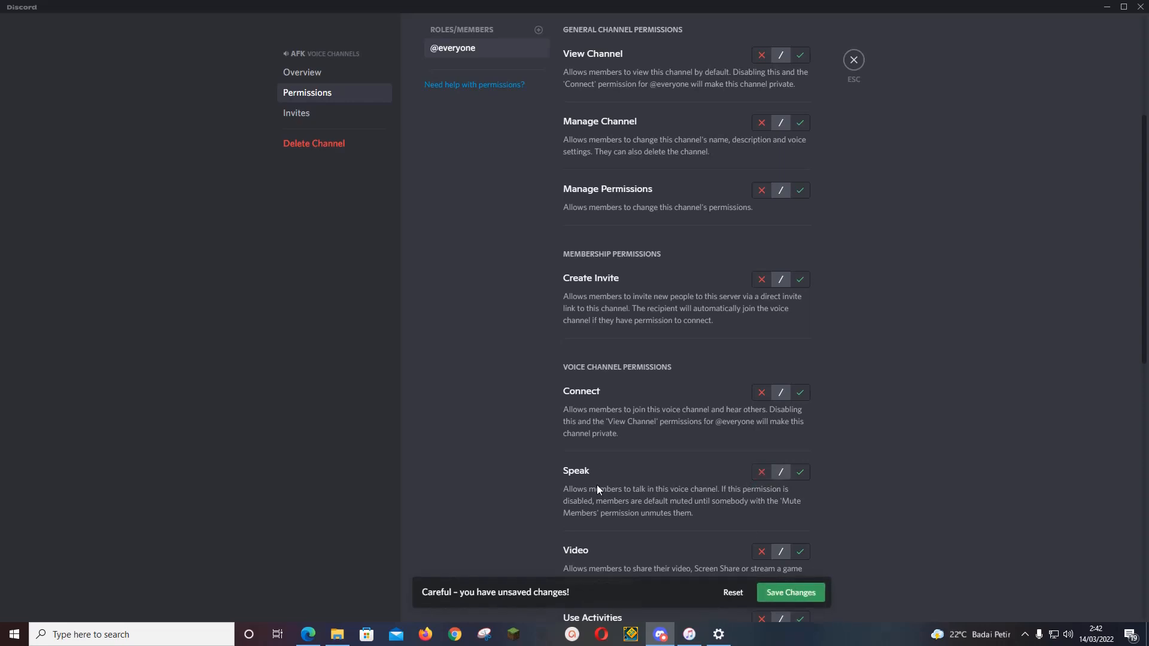
pyautogui.click(761, 472)
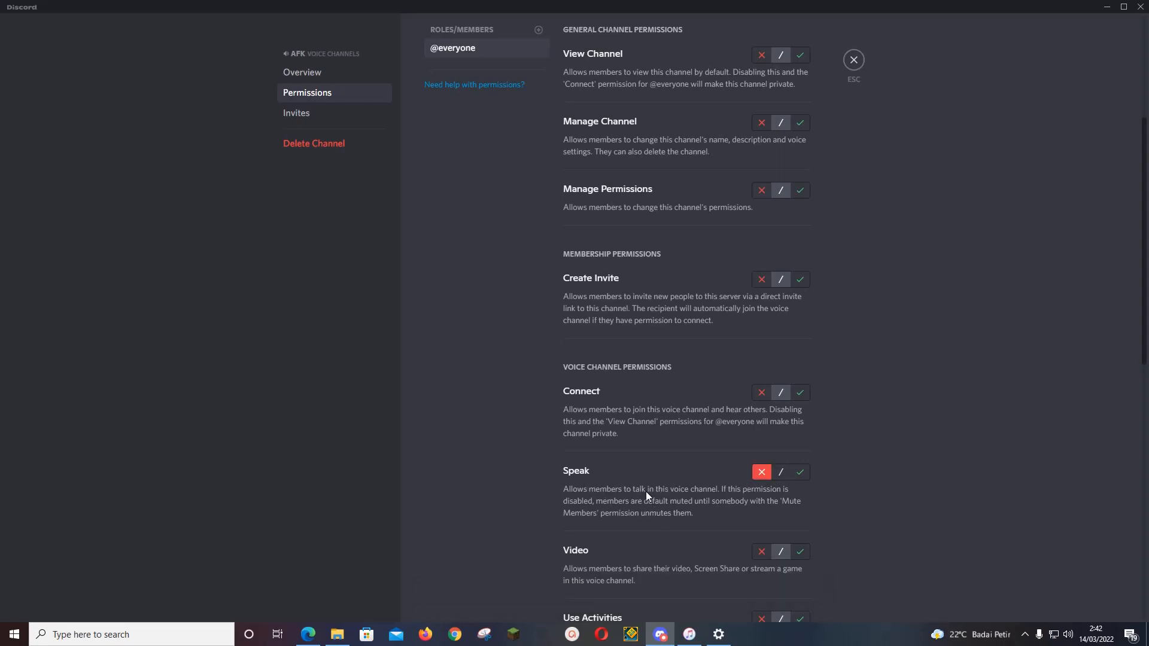
pyautogui.moveTo(688, 510)
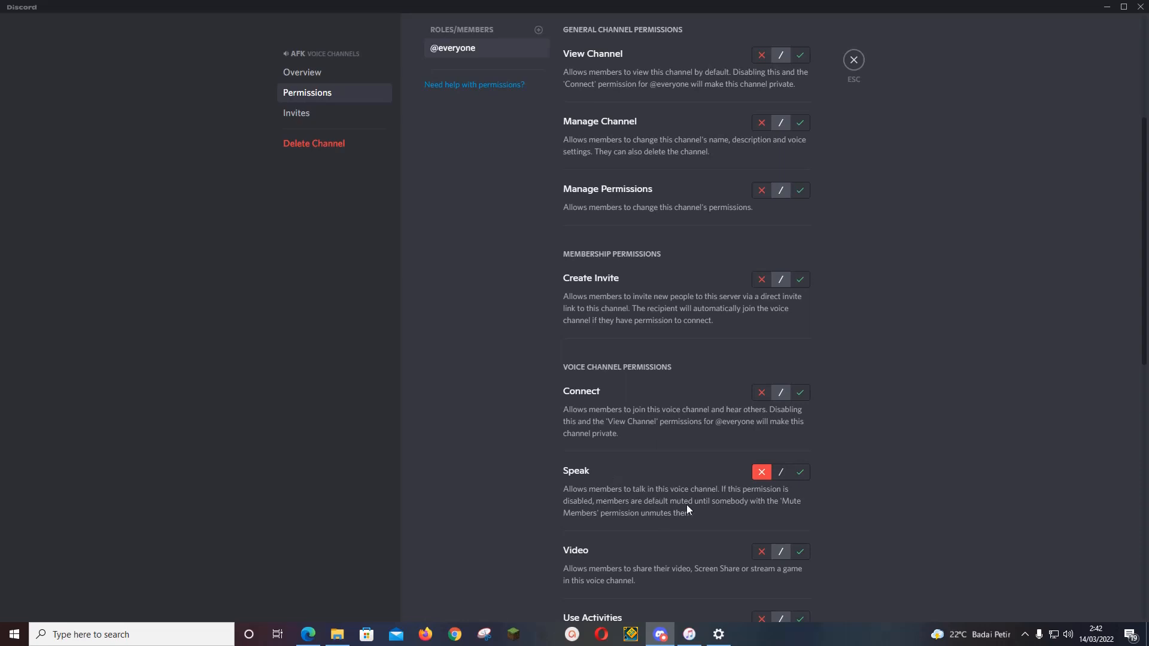
pyautogui.moveTo(734, 508)
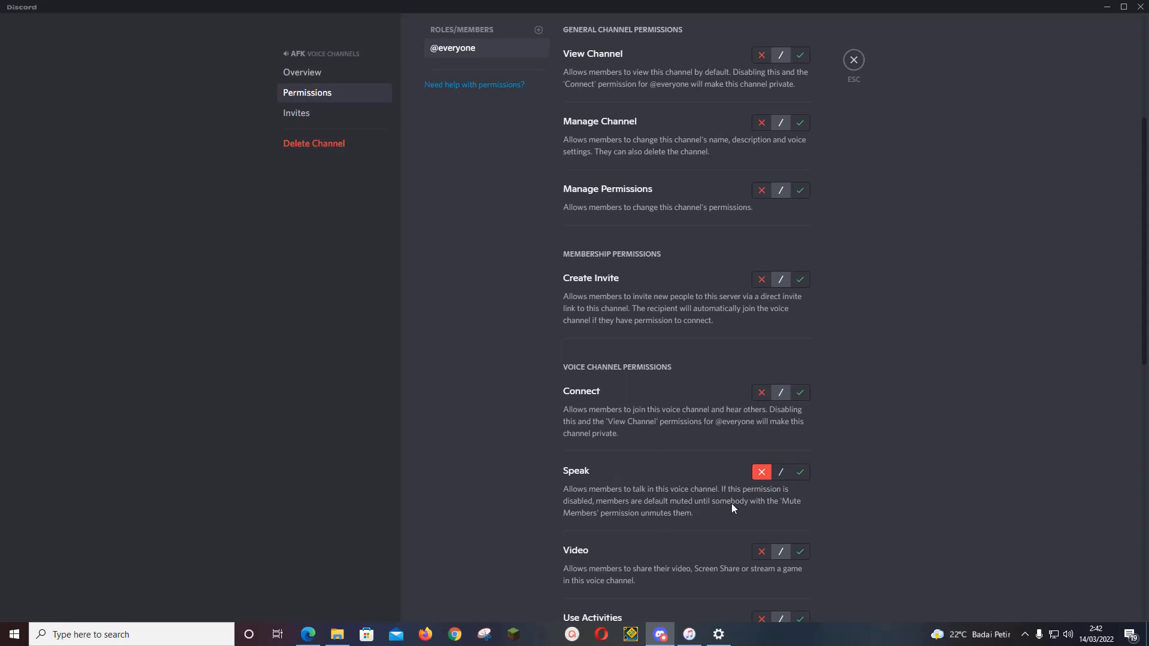
pyautogui.moveTo(742, 507)
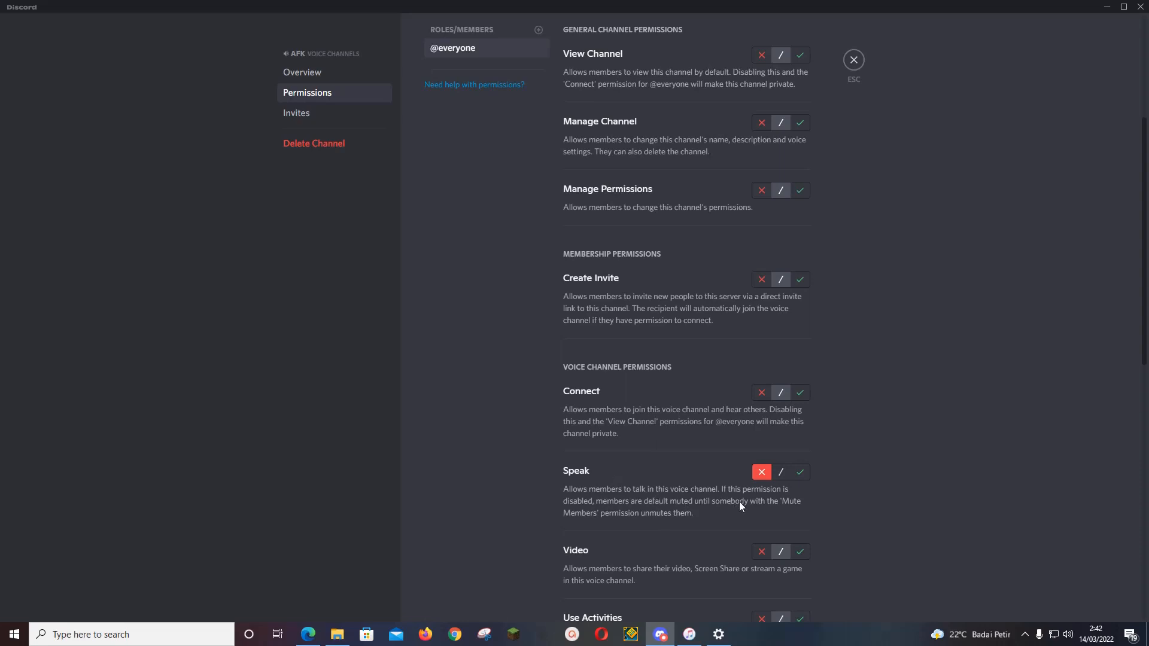
pyautogui.moveTo(669, 517)
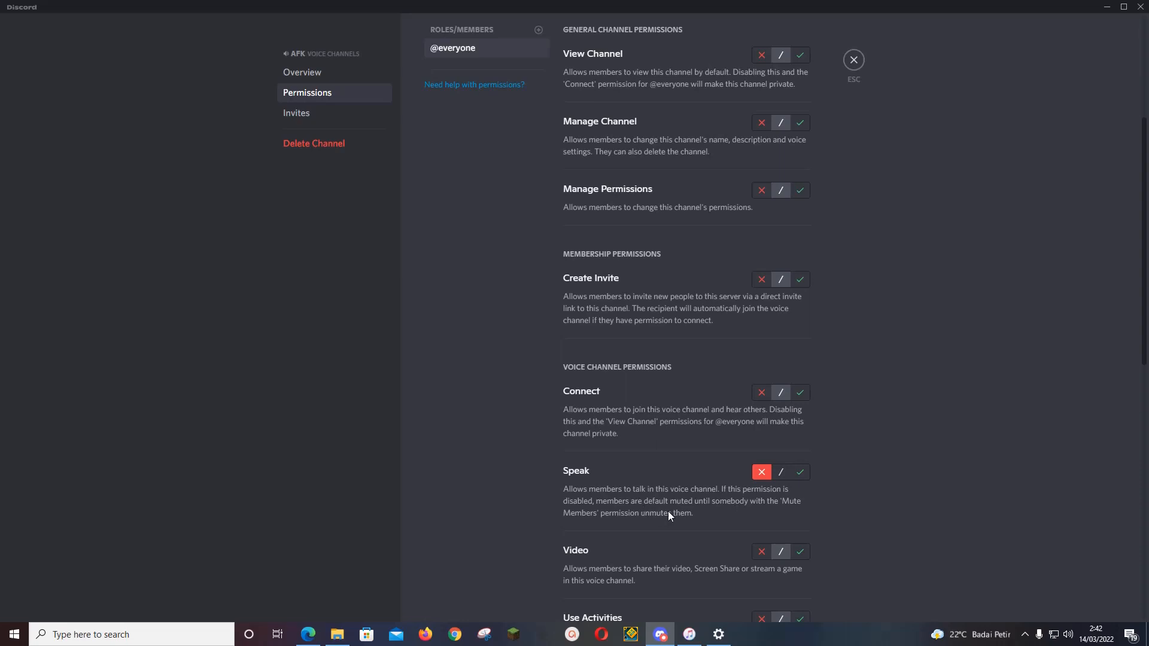
pyautogui.moveTo(718, 521)
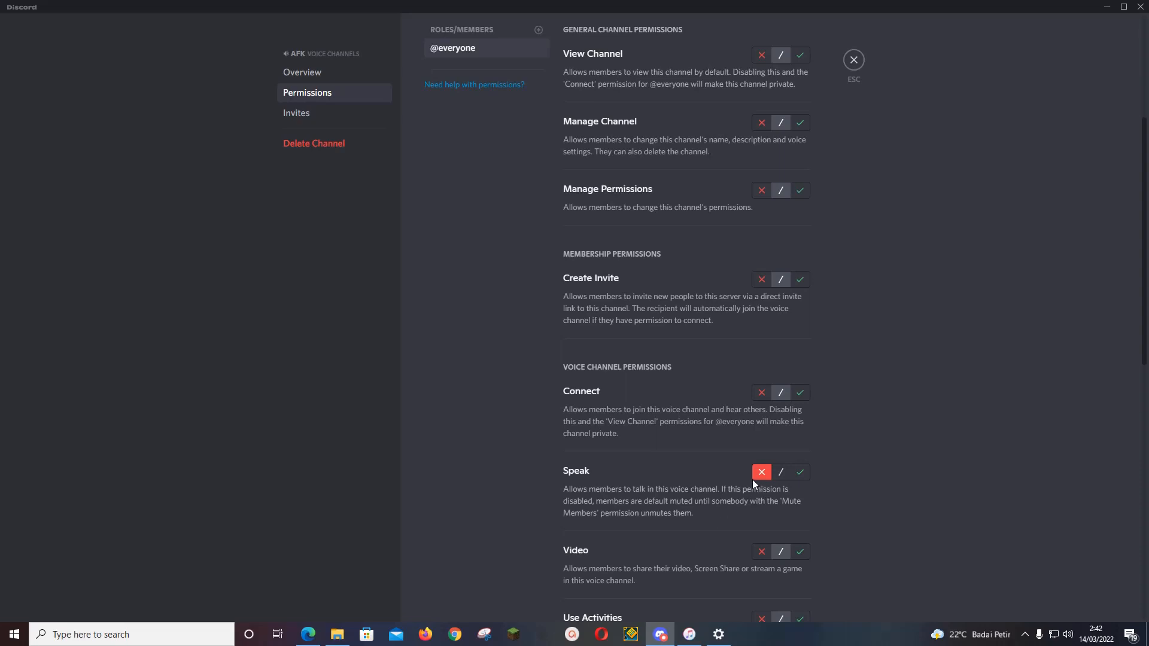
pyautogui.moveTo(705, 487)
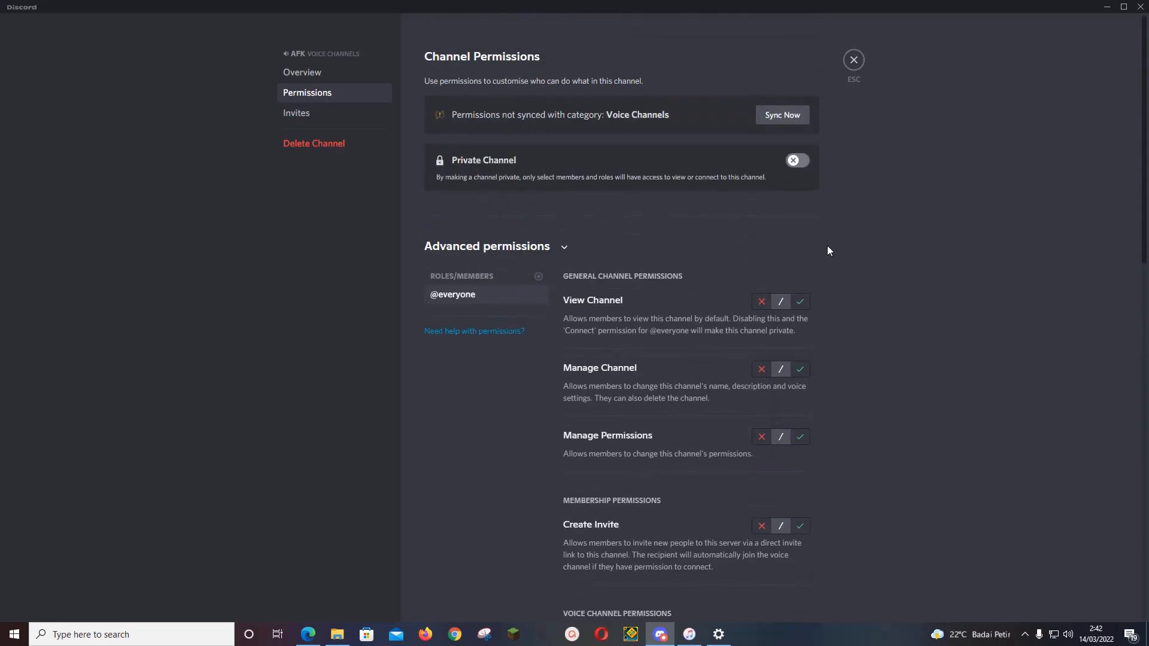
# Step: Sync AFK's permissions with the Voice Channels category and close the settings
pyautogui.click(782, 115)
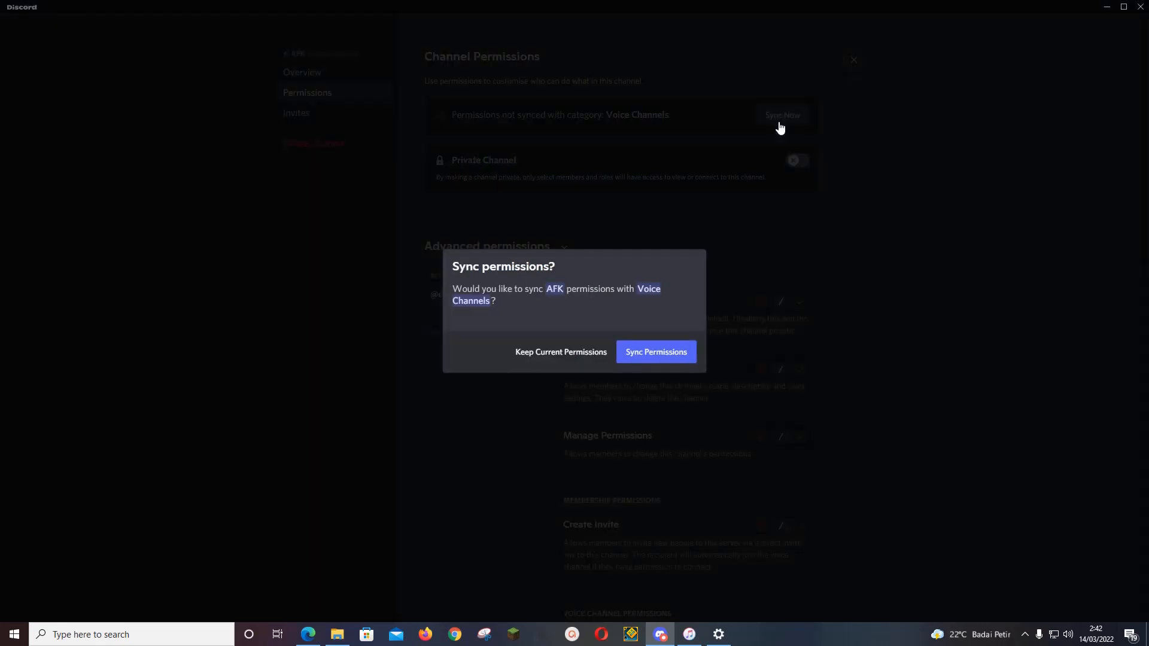
pyautogui.moveTo(678, 253)
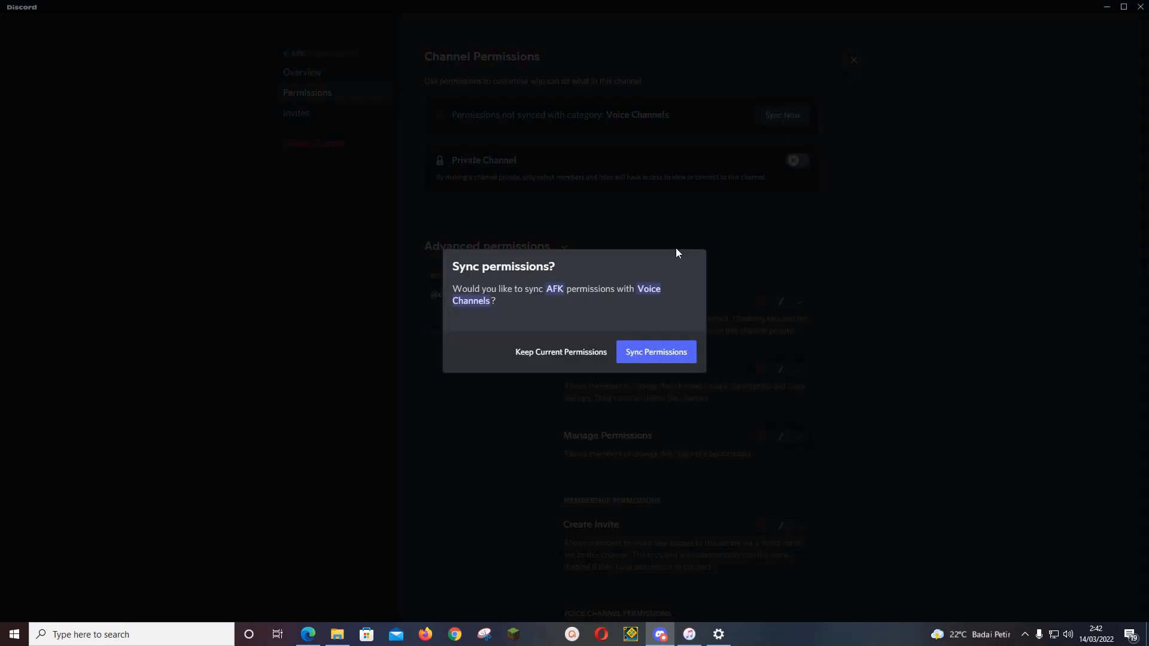
pyautogui.click(656, 352)
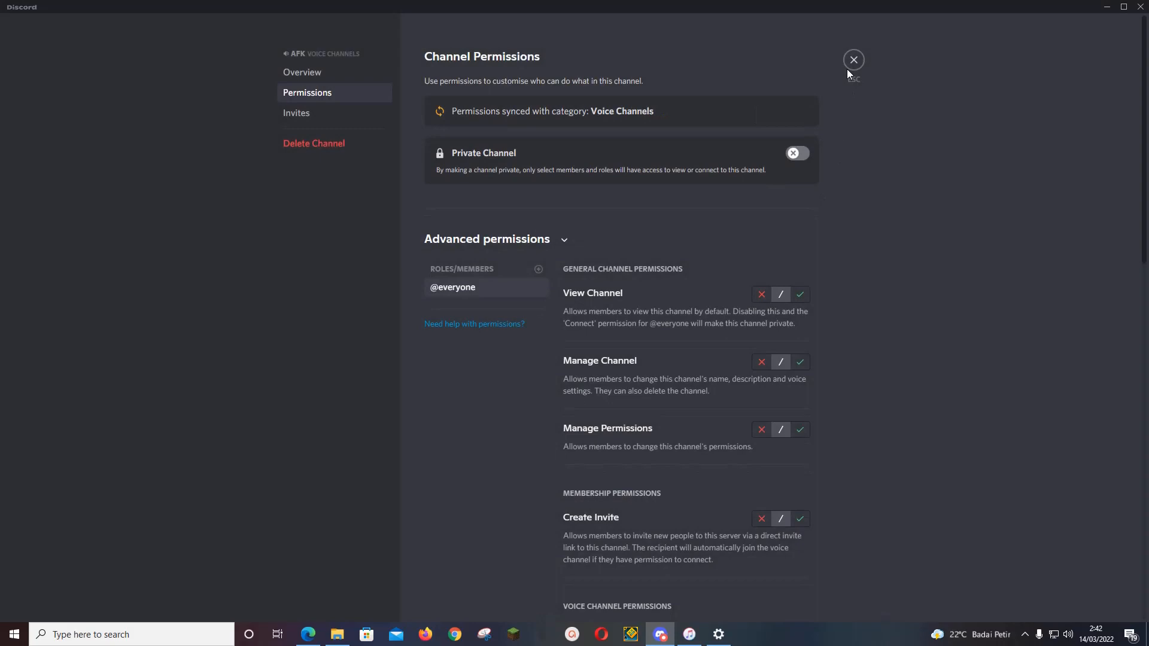
pyautogui.click(853, 59)
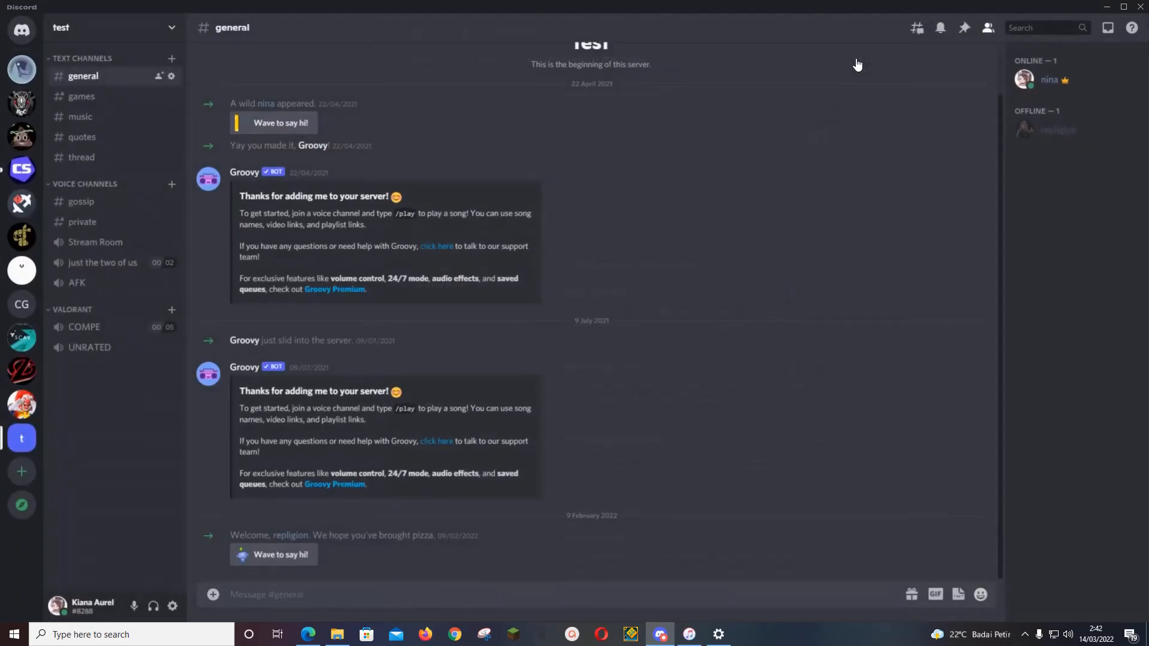
pyautogui.moveTo(675, 97)
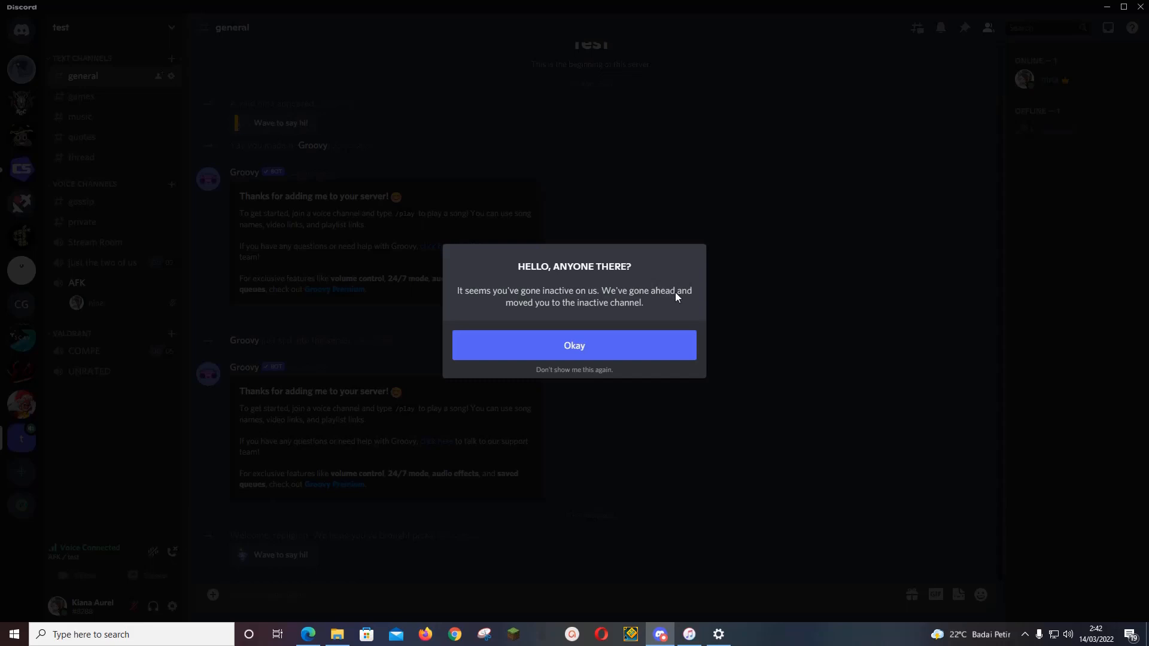
pyautogui.moveTo(641, 356)
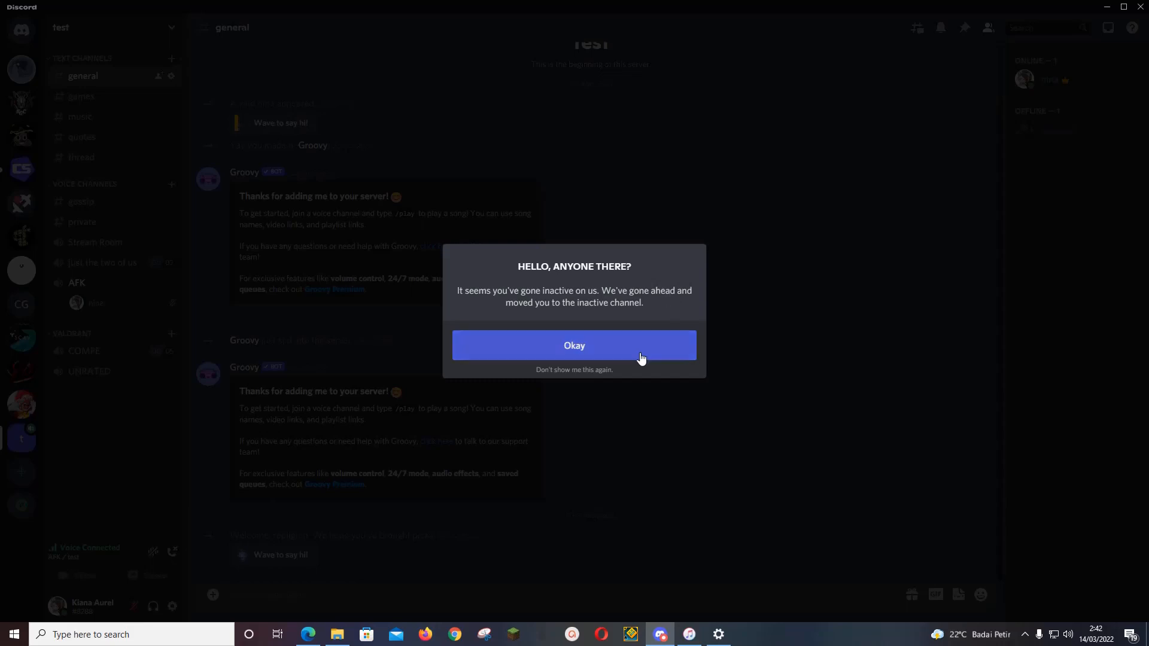
# Step: Acknowledge the "Hello, anyone there?" notice about being moved to AFK
pyautogui.click(574, 345)
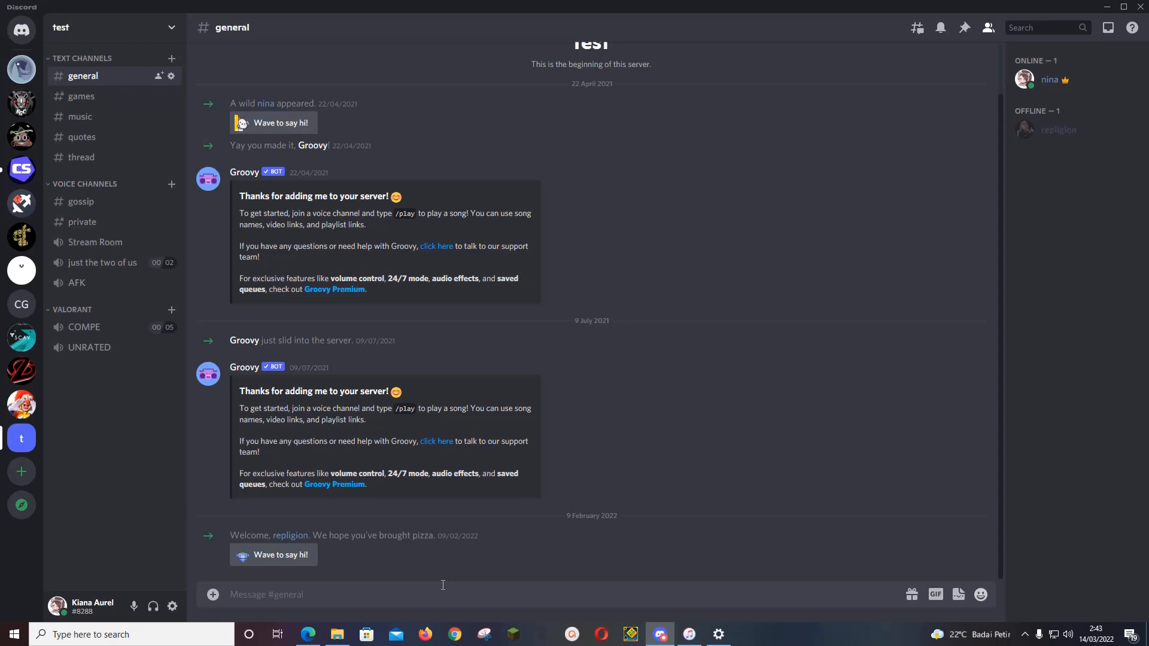
pyautogui.moveTo(652, 505)
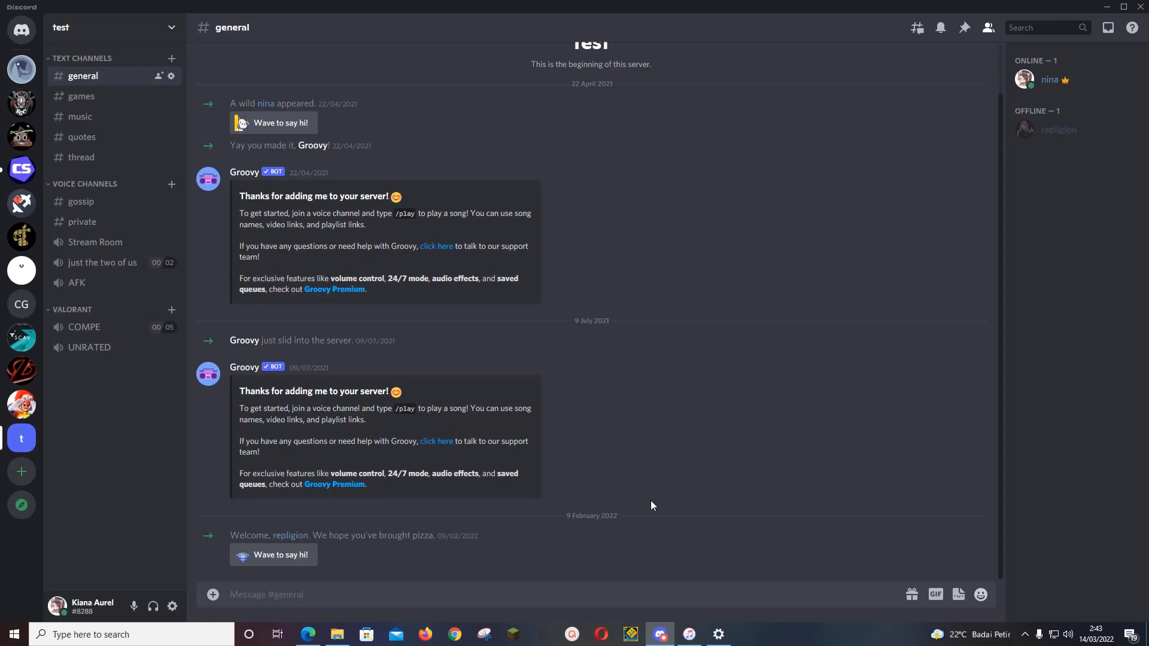
pyautogui.moveTo(1046, 621)
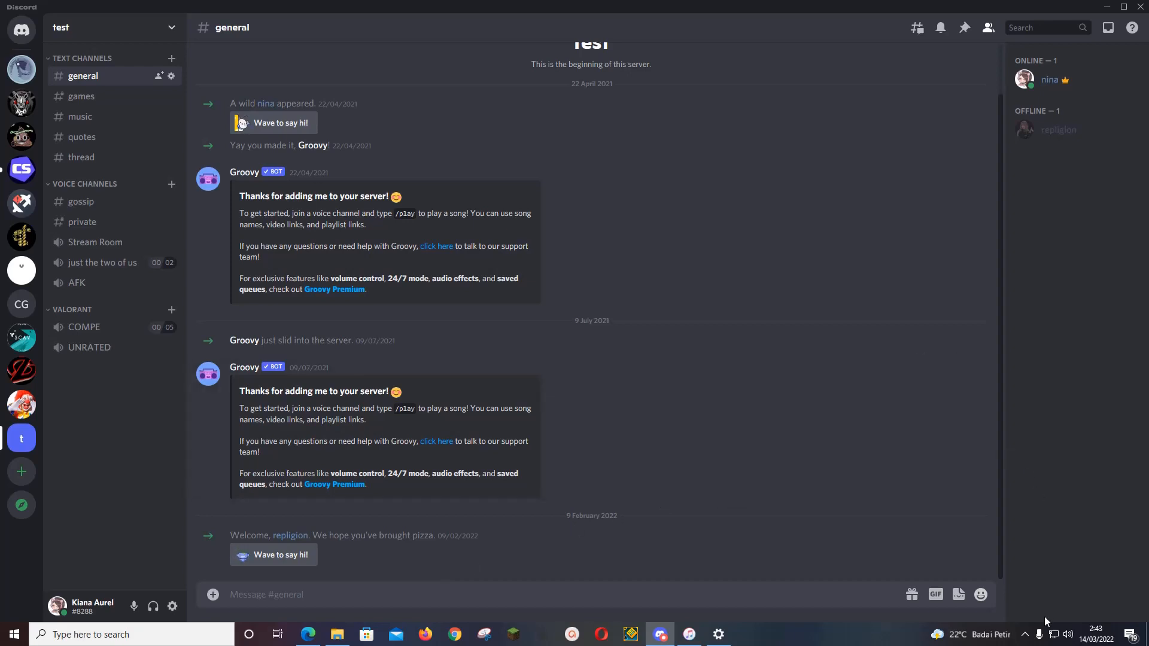